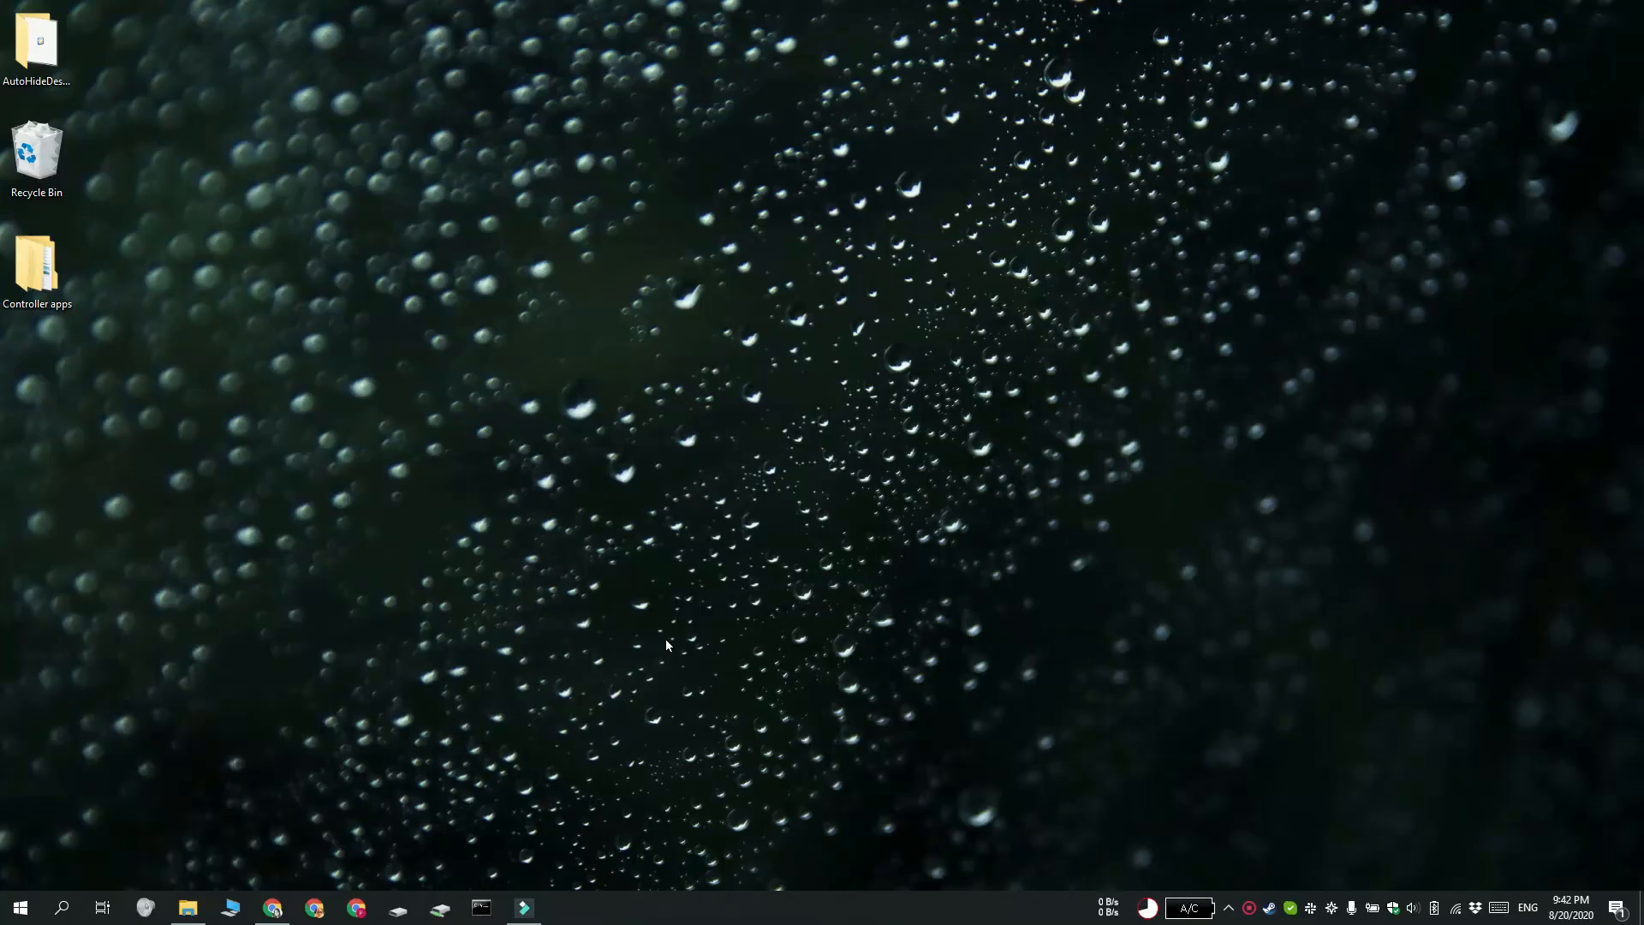
mouse_move(399, 478)
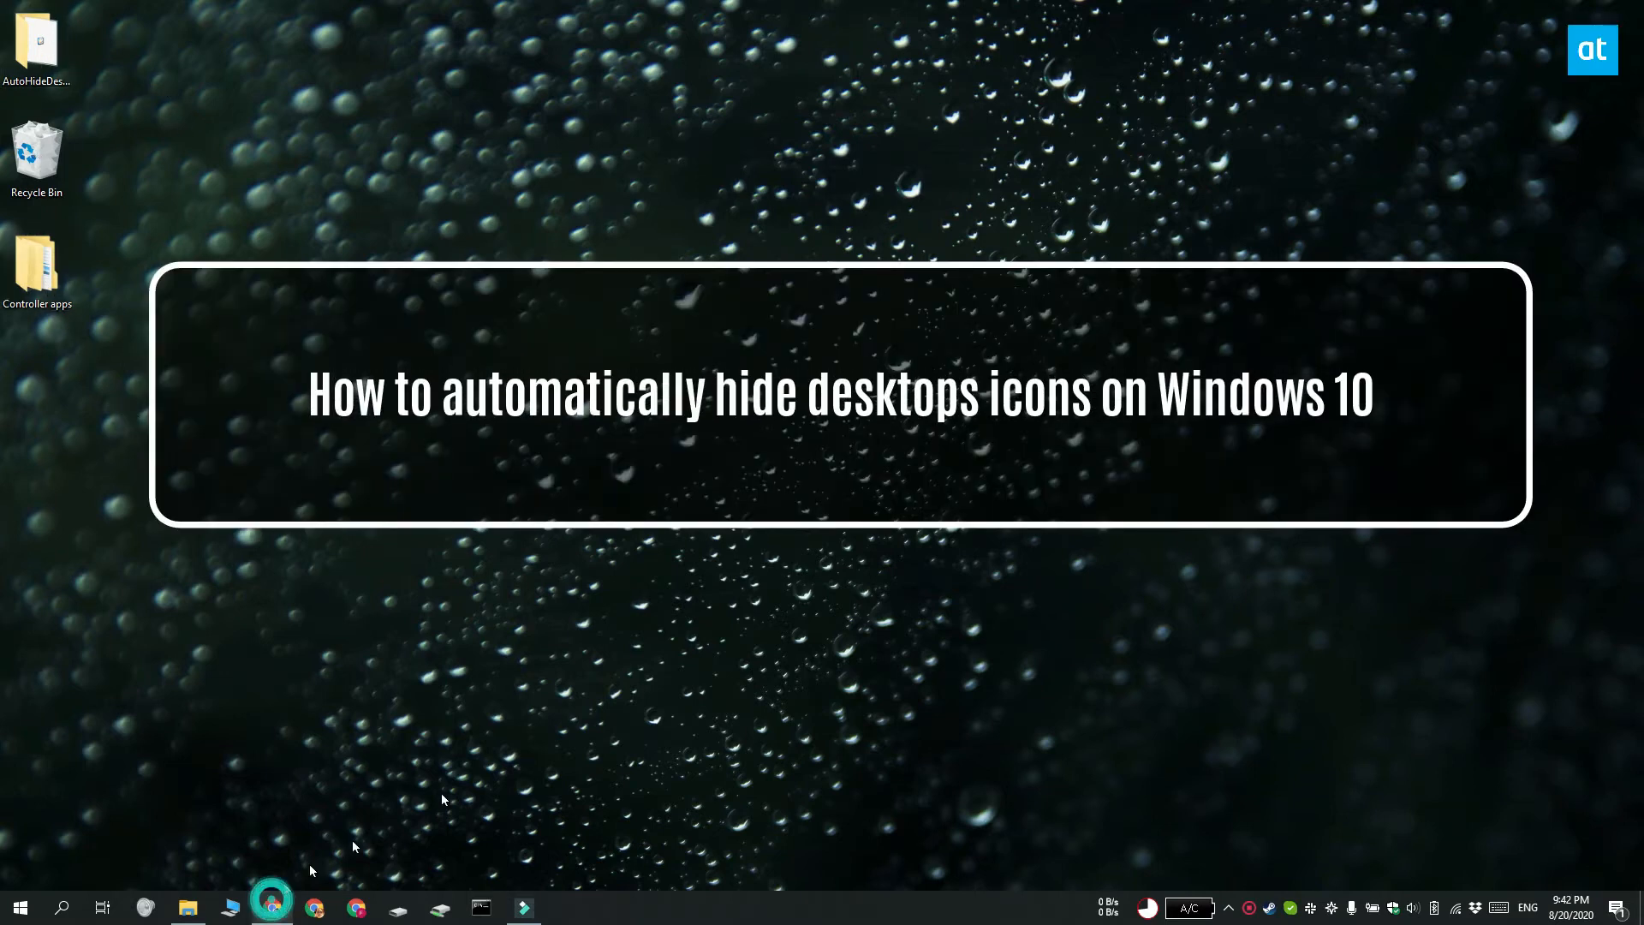
Step: Bring up the SoftwareOK download page, then launch AutoHideDesktopIcons_p.exe from File Explorer
left_click(314, 908)
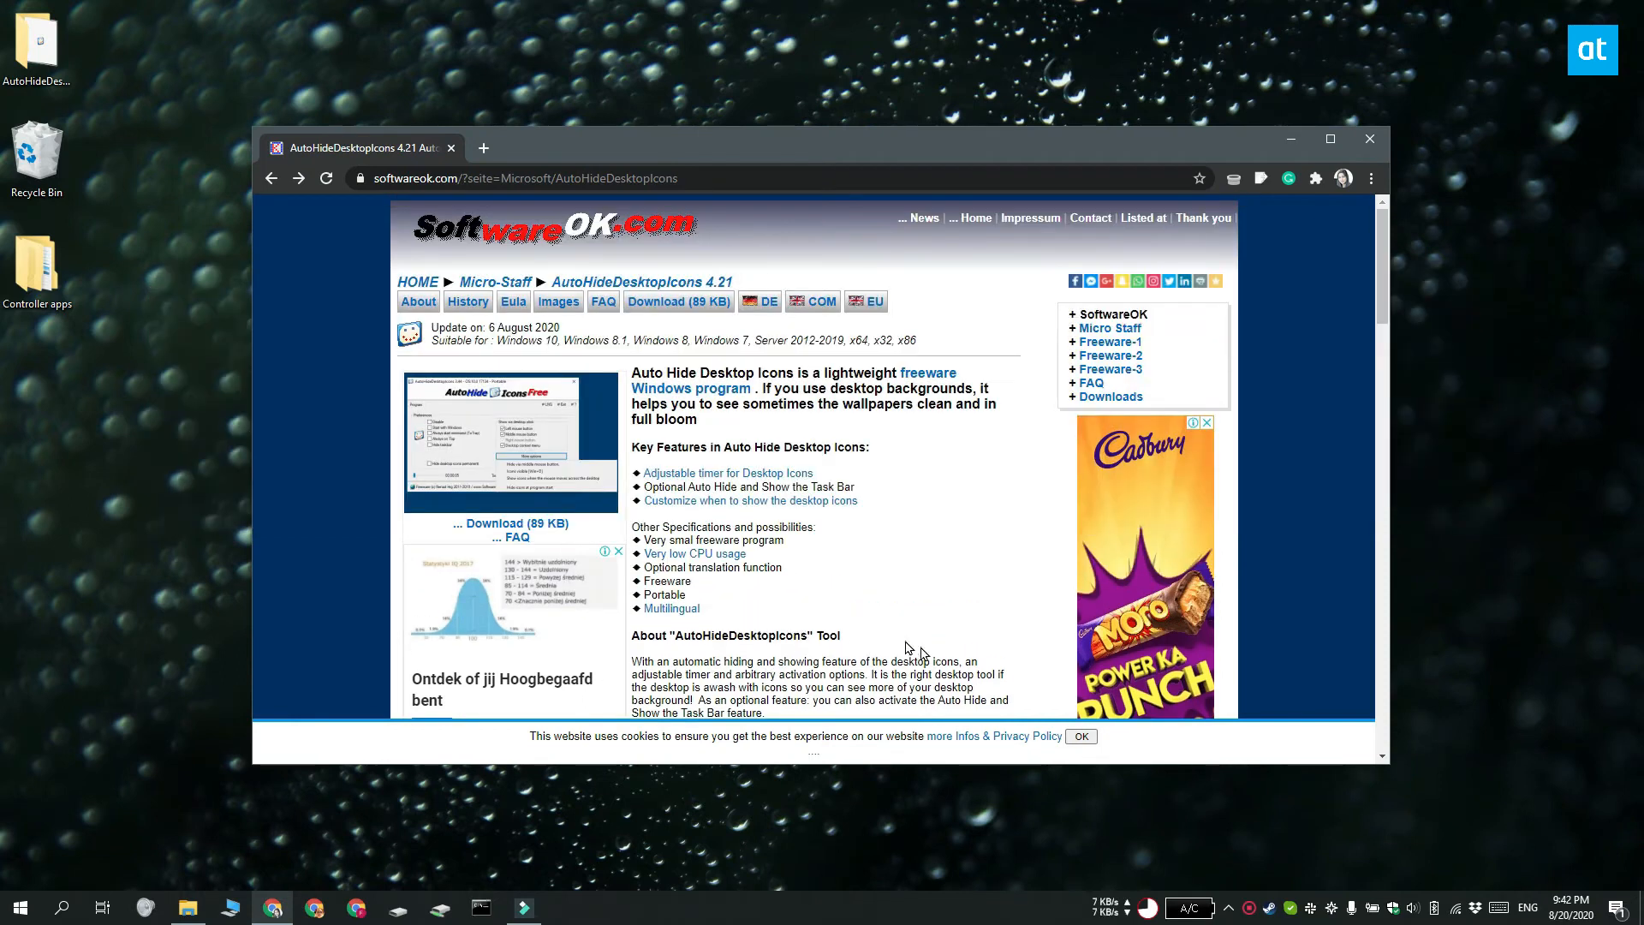
mouse_move(949, 653)
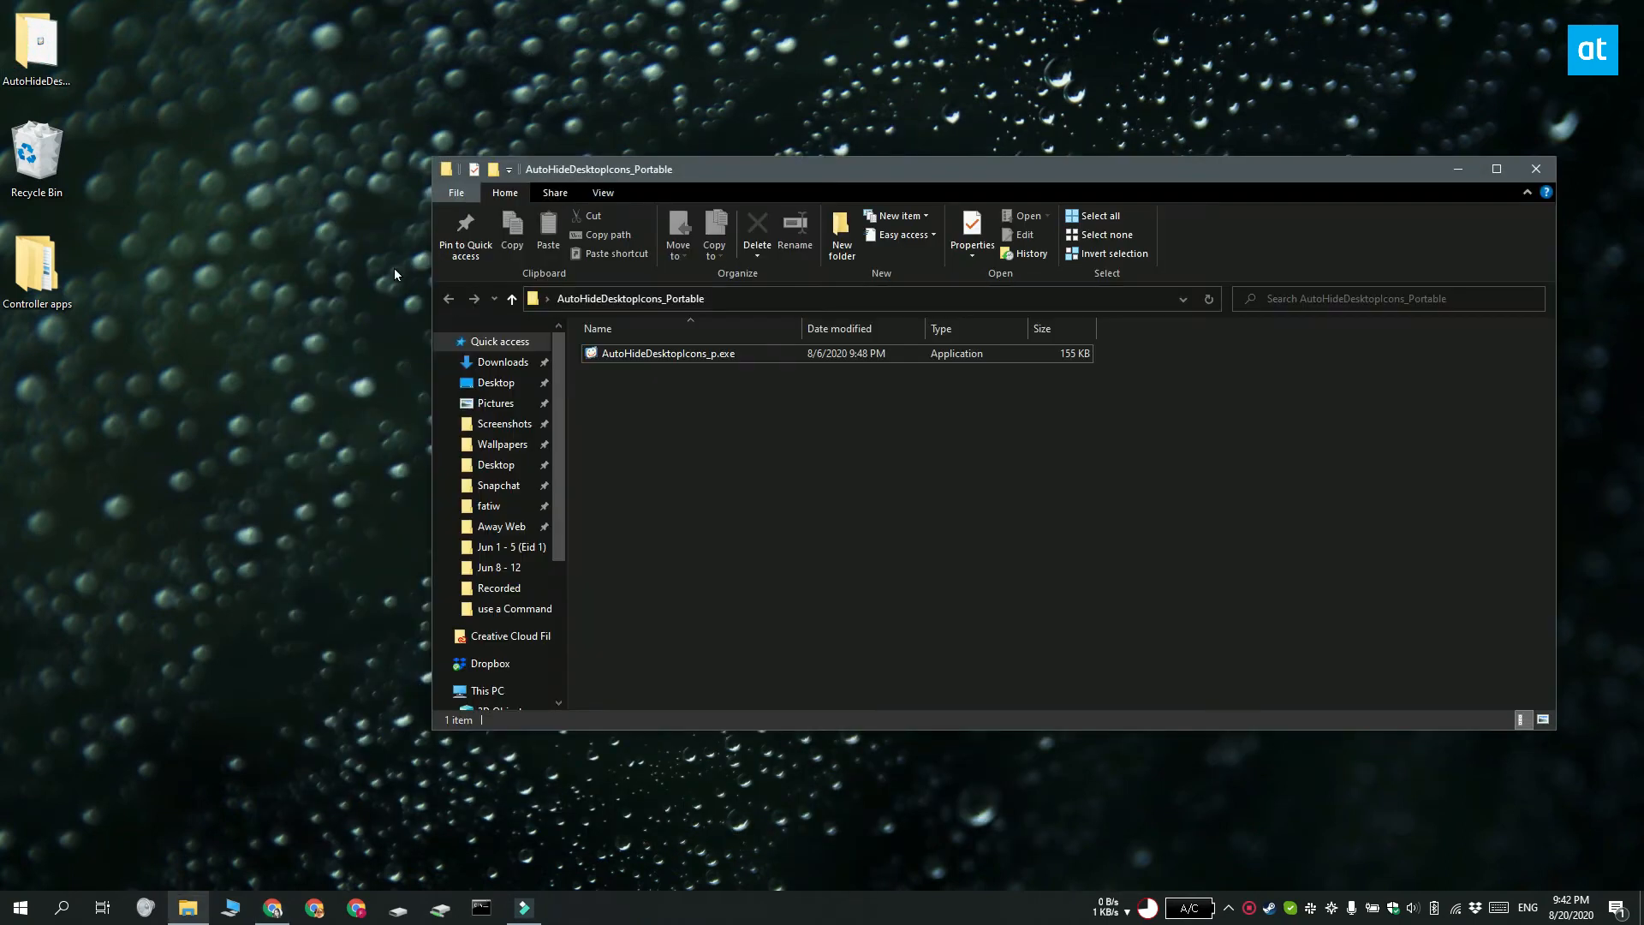
left_click(666, 353)
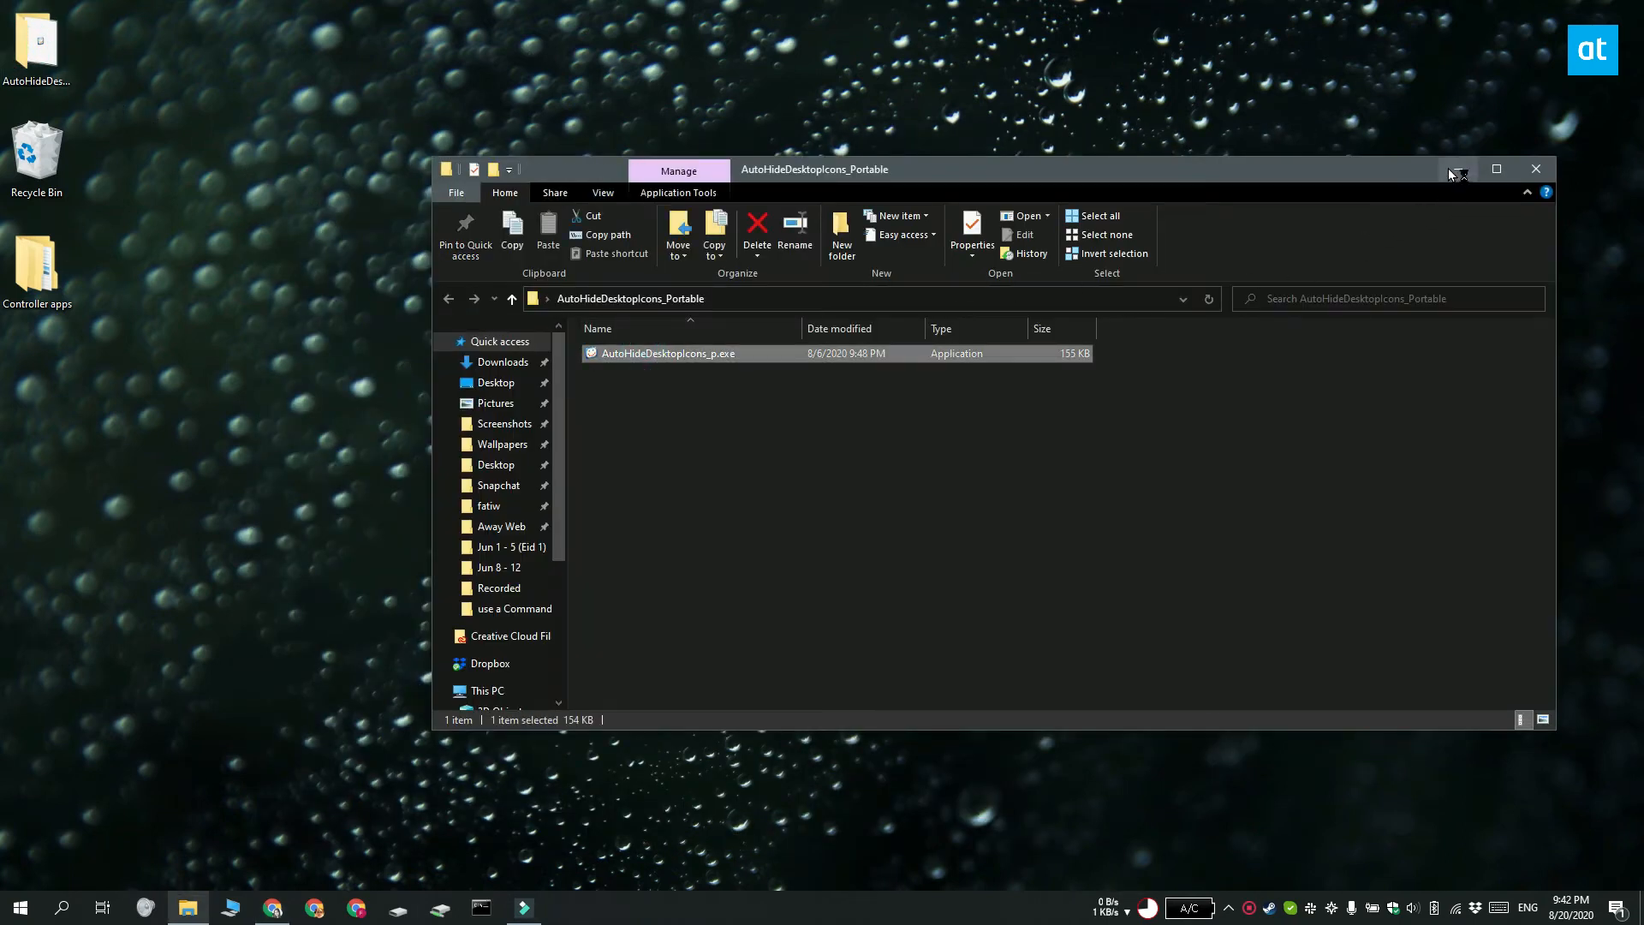
double_click(666, 352)
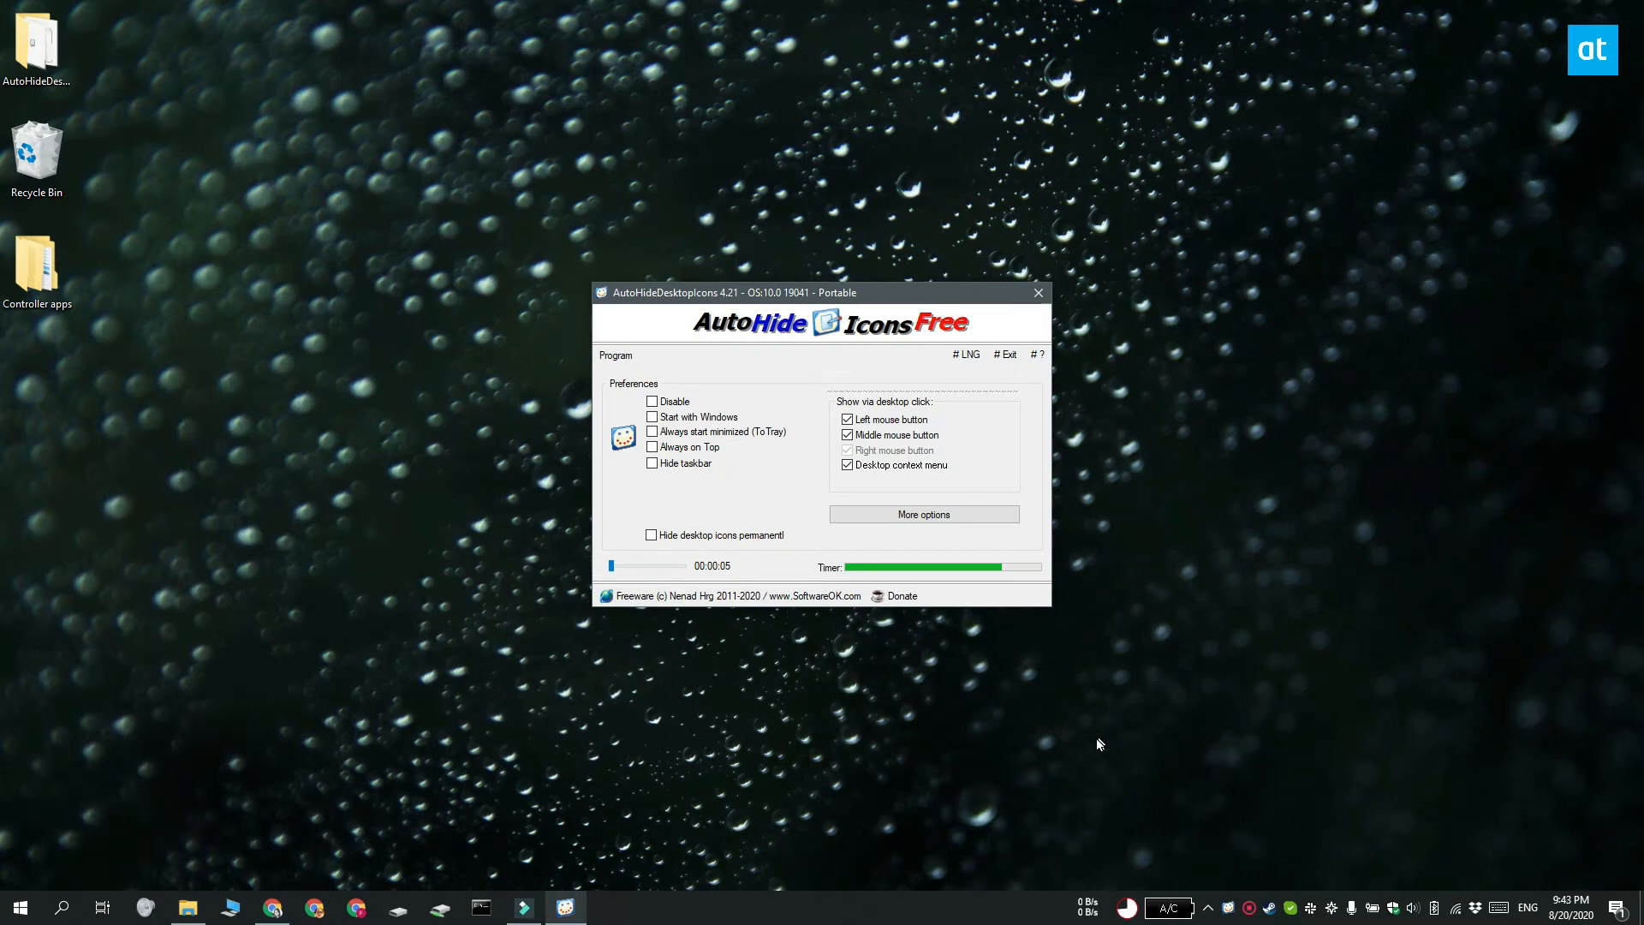
mouse_move(894, 751)
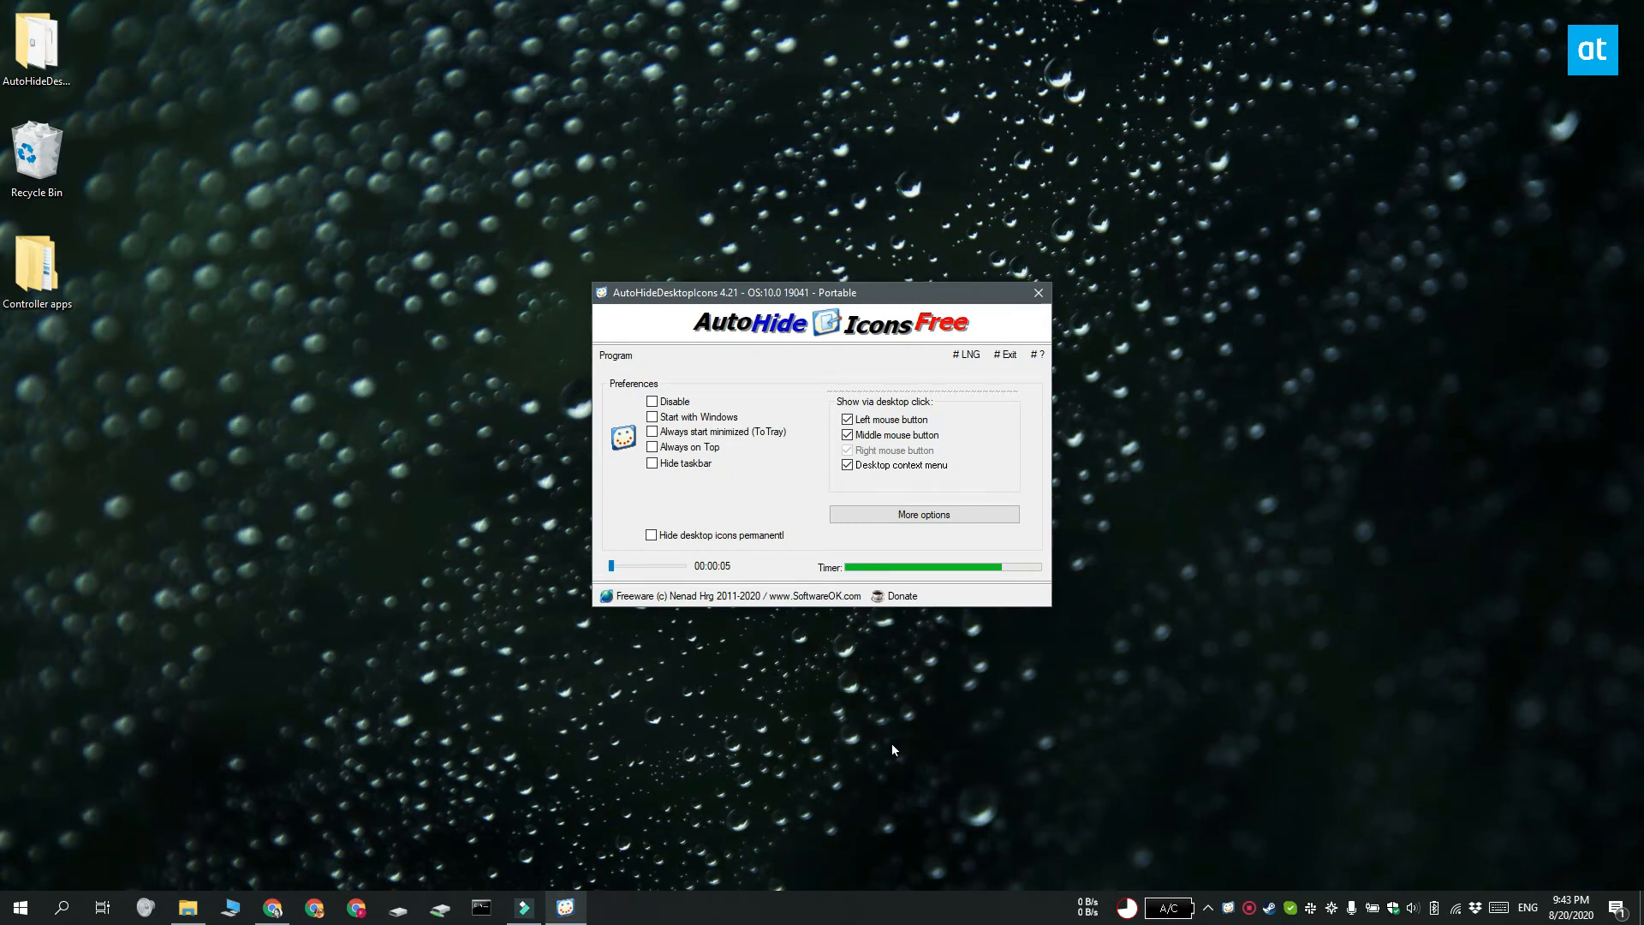
mouse_move(723, 684)
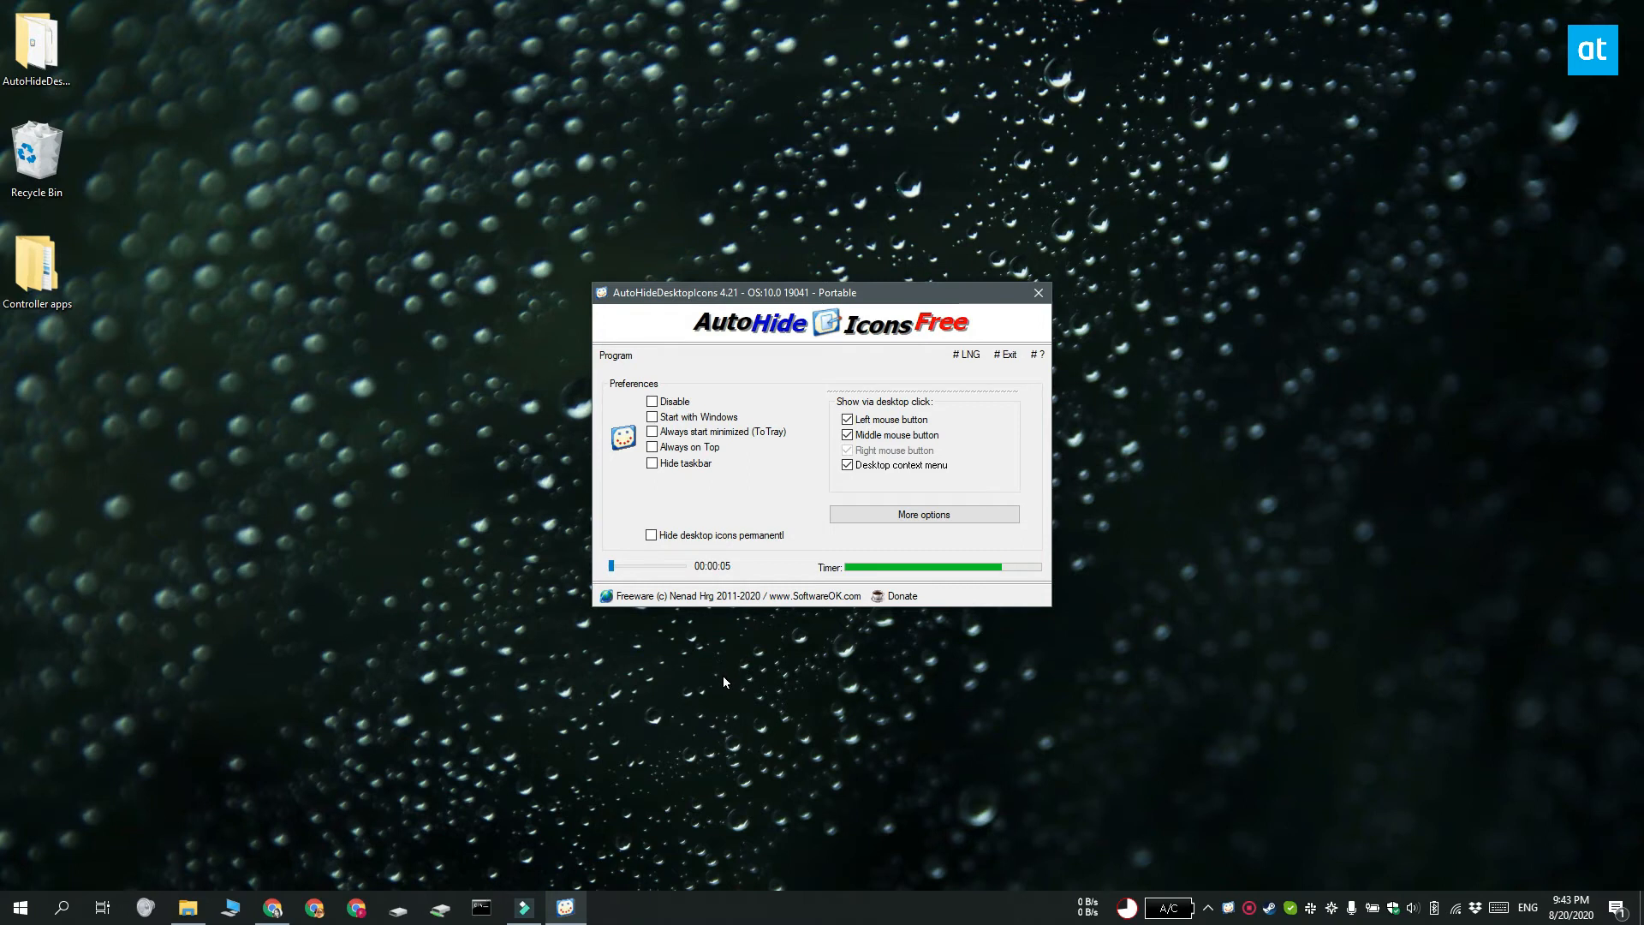
mouse_move(1048, 512)
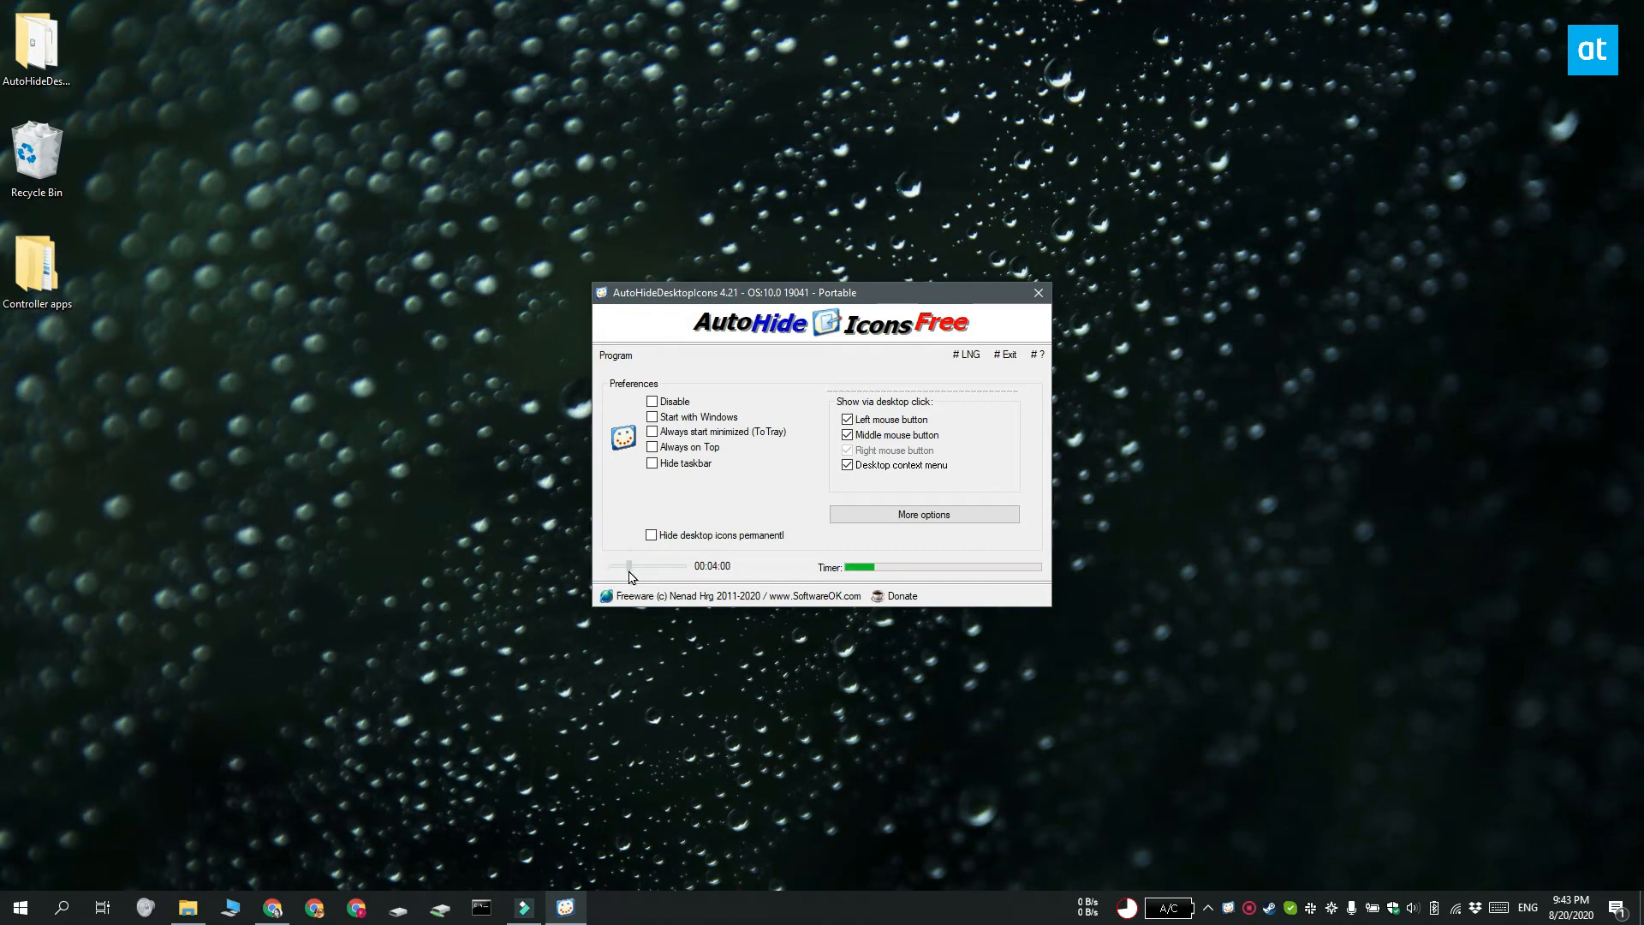
Step: Drag the timer slider down from 5 seconds to read 00:00:03
left_click_drag(628, 567, 611, 567)
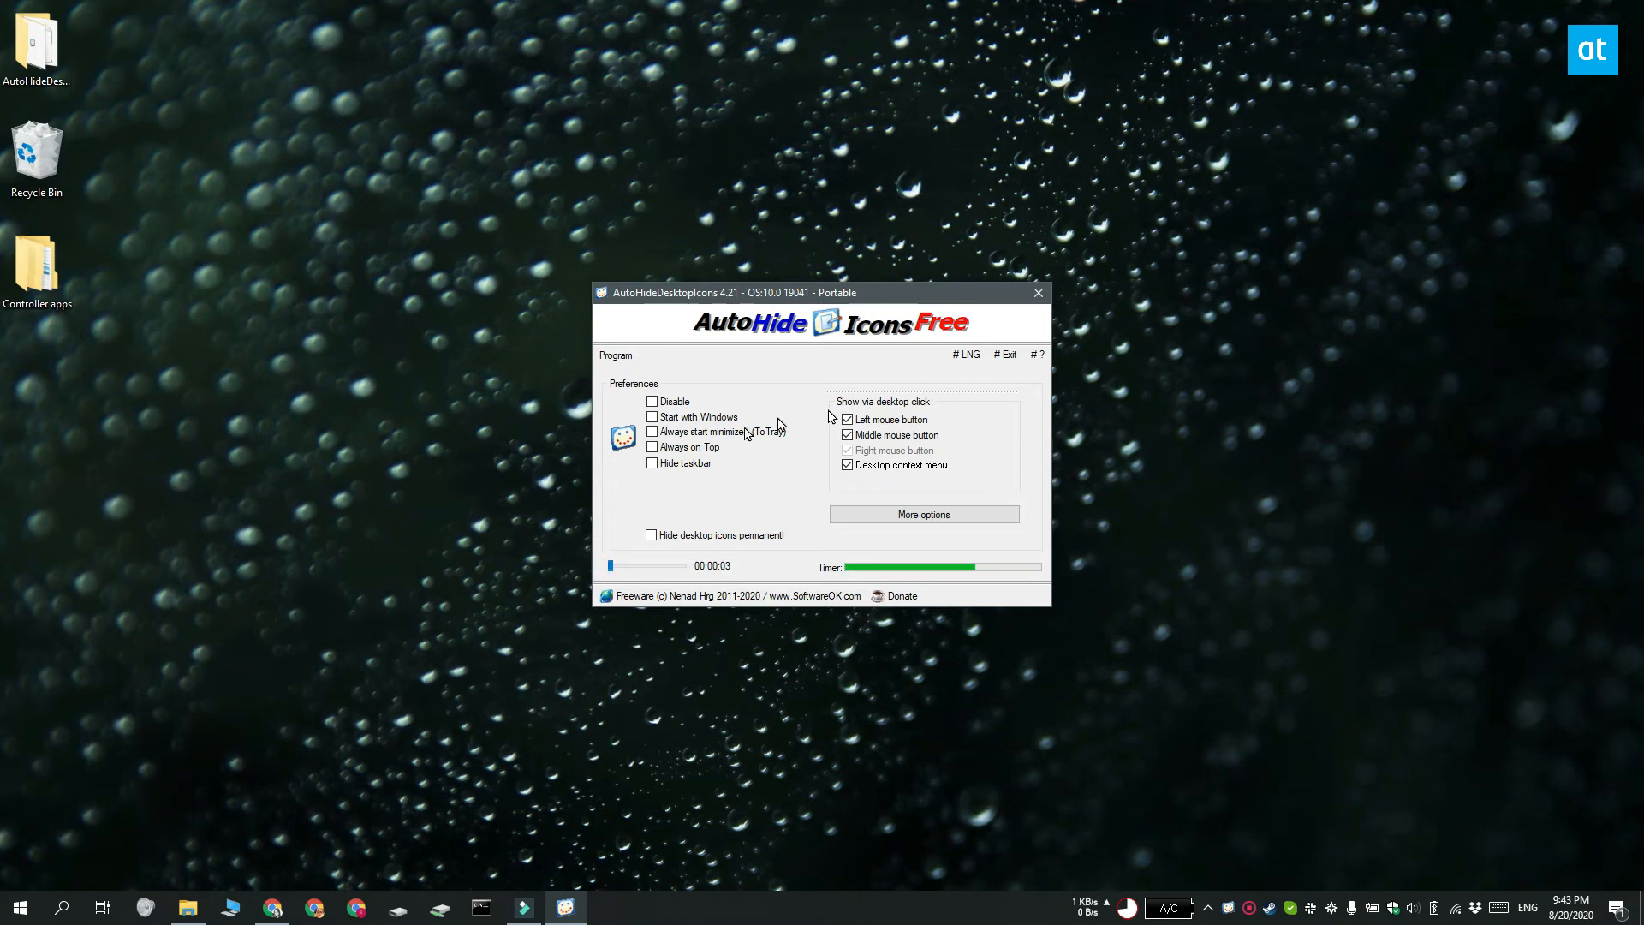
mouse_move(1038, 293)
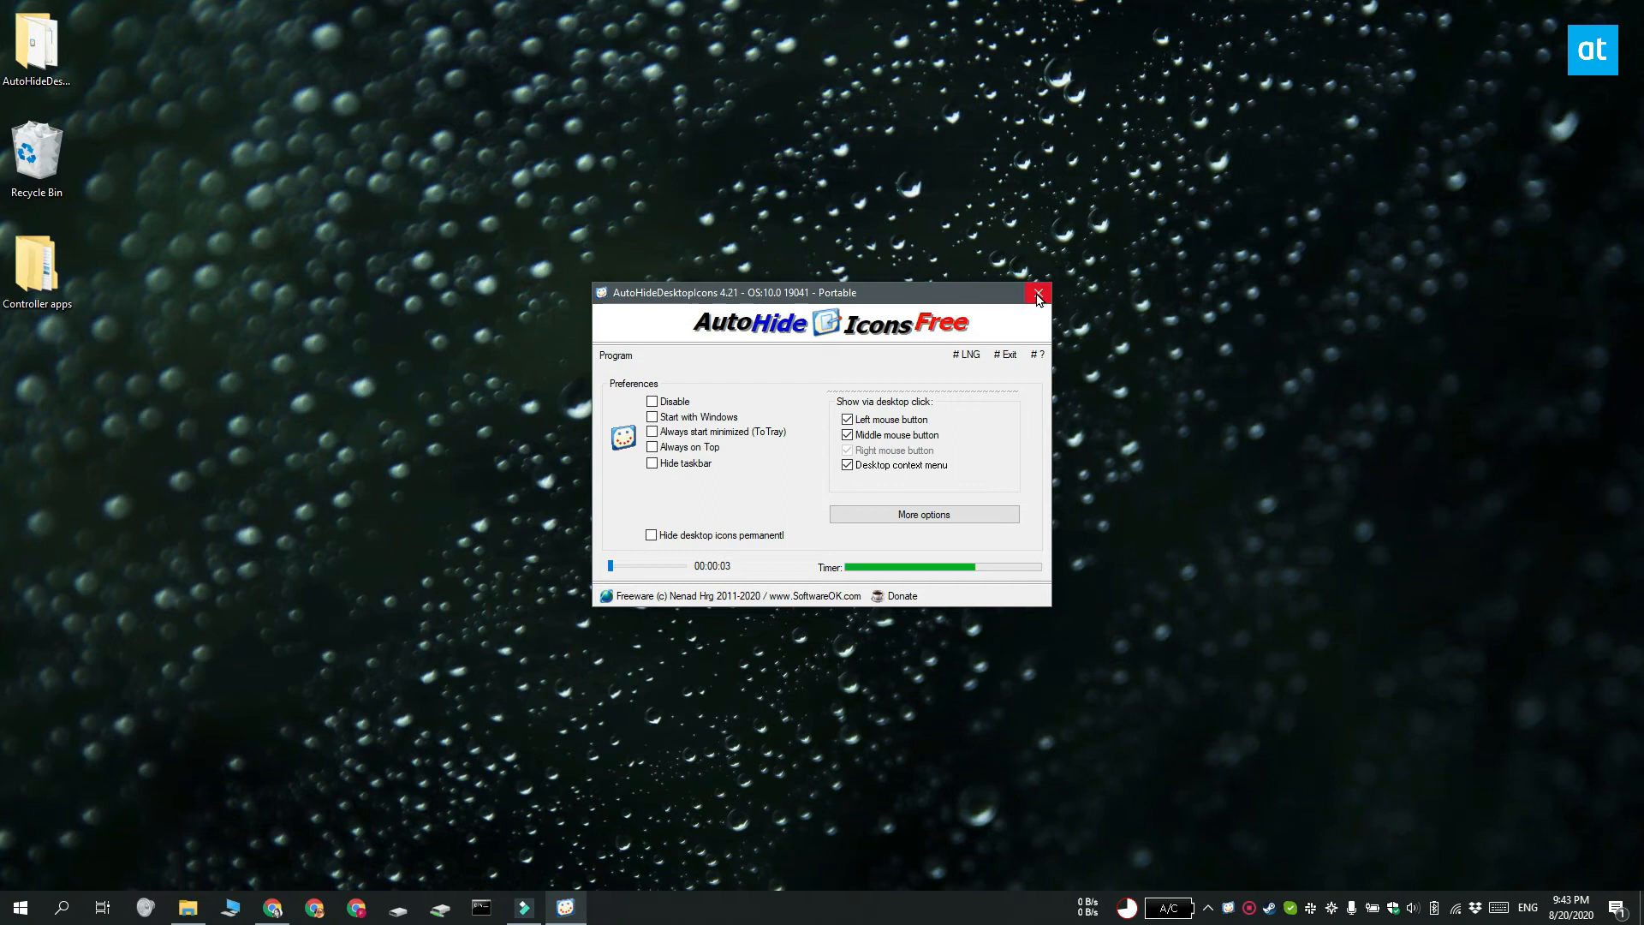
Step: Close the settings window so AutoHideDesktopIcons keeps running in the tray
left_click(1038, 293)
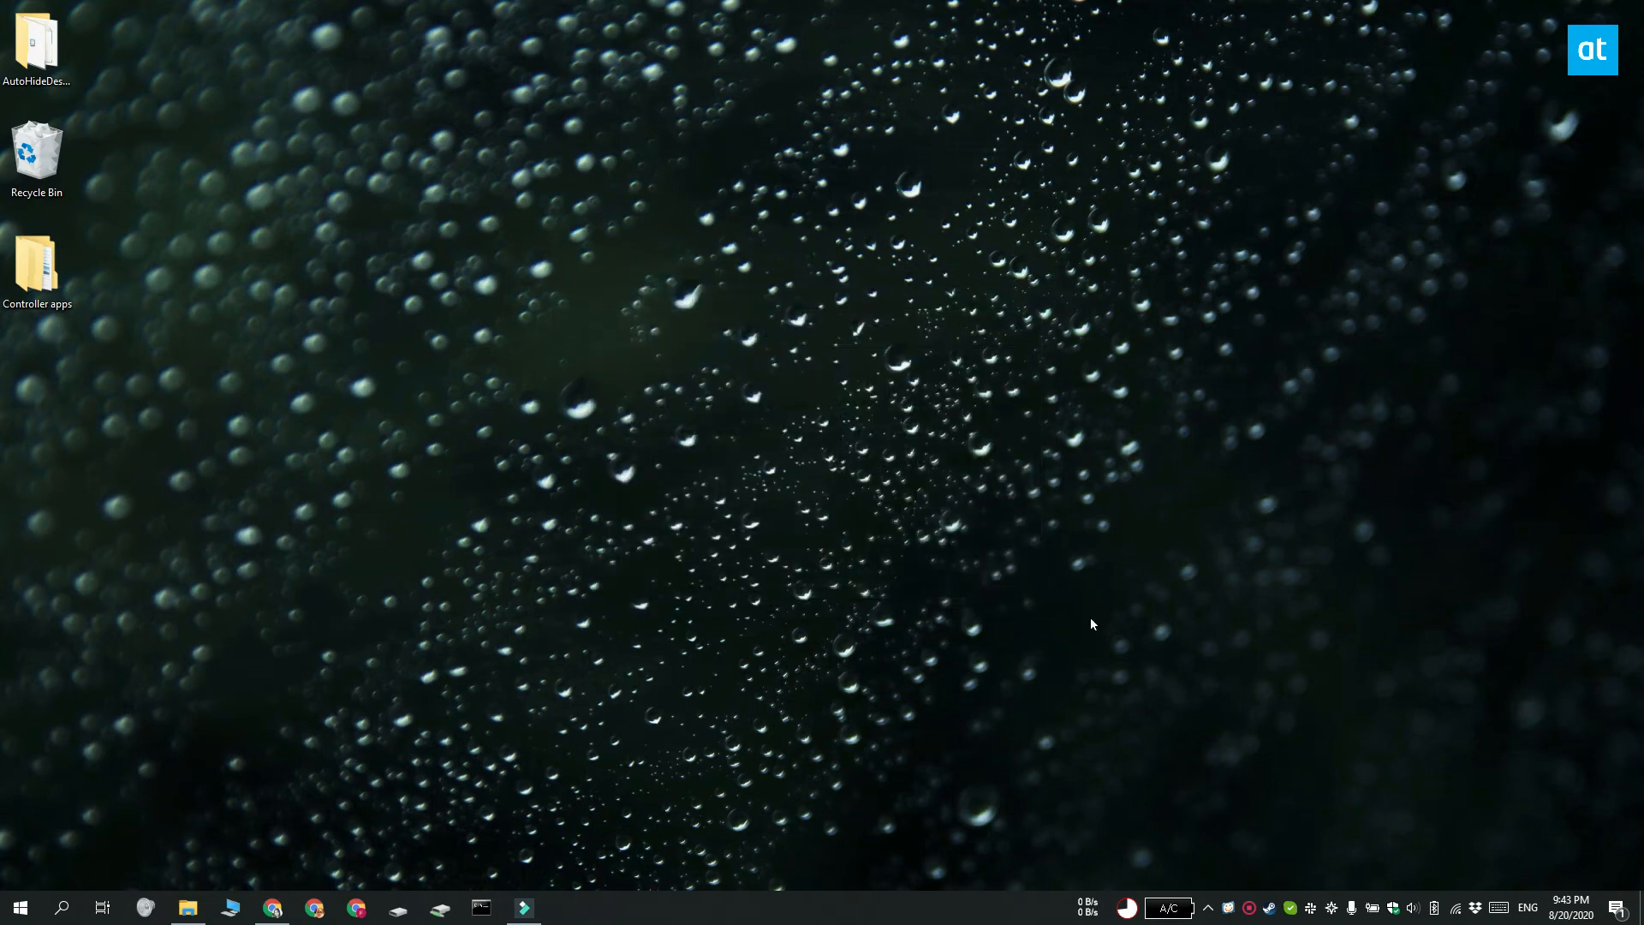
mouse_move(894, 428)
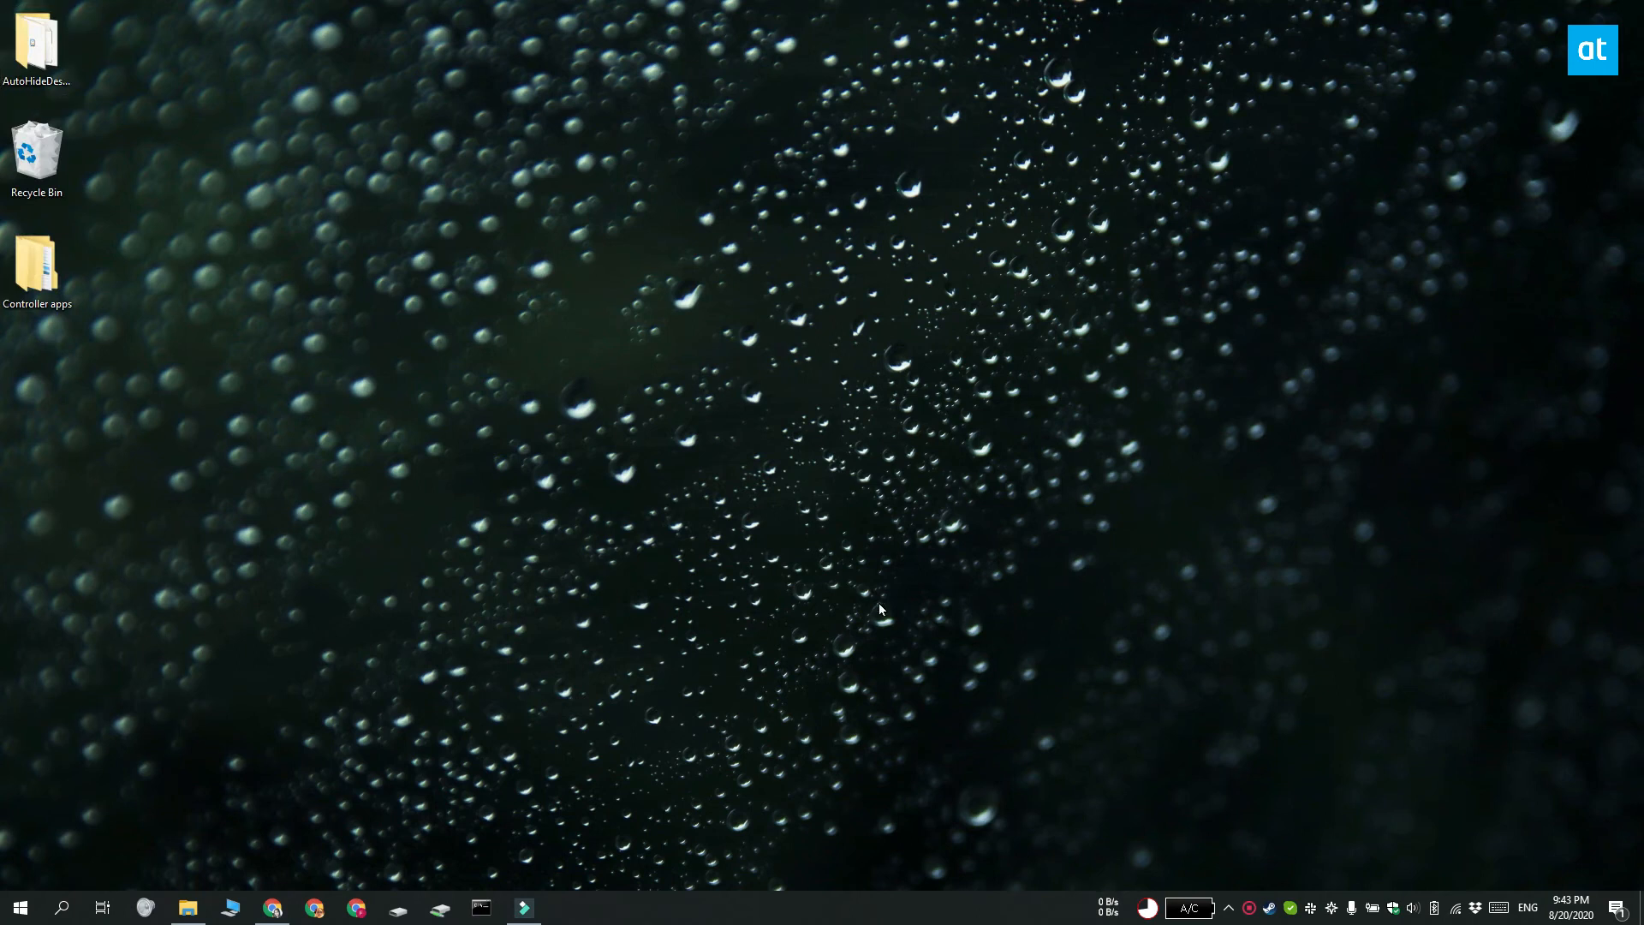
Step: With icons now hidden, bring up the desktop context menu's View submenu showing 'Show desktop icons'
right_click(630, 278)
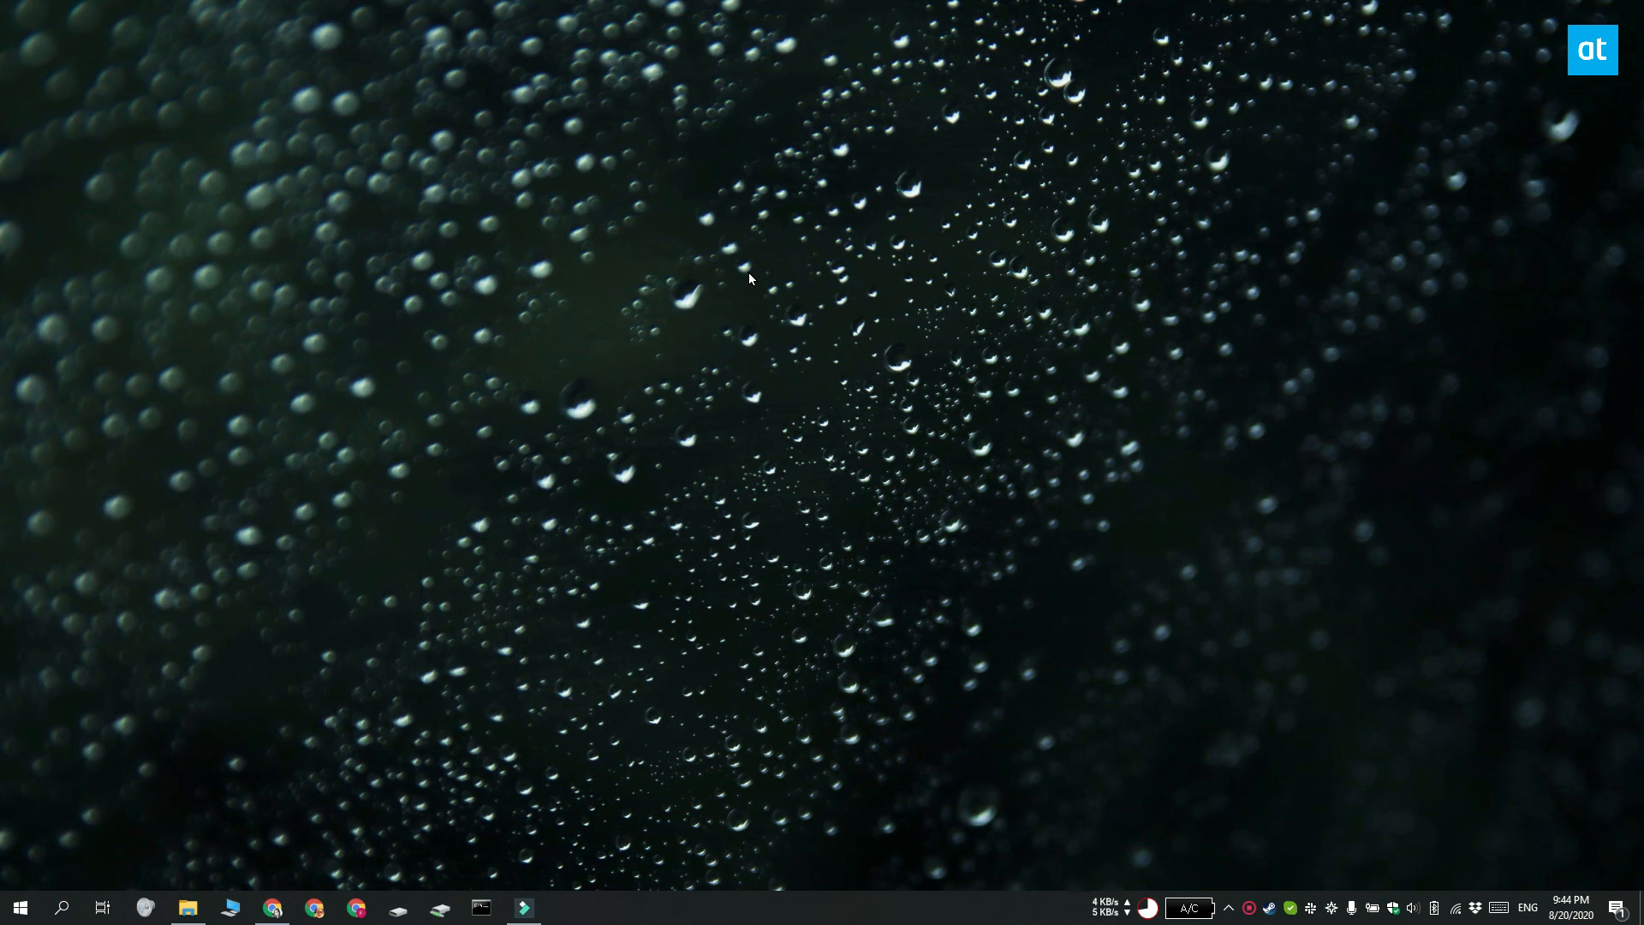
right_click(750, 278)
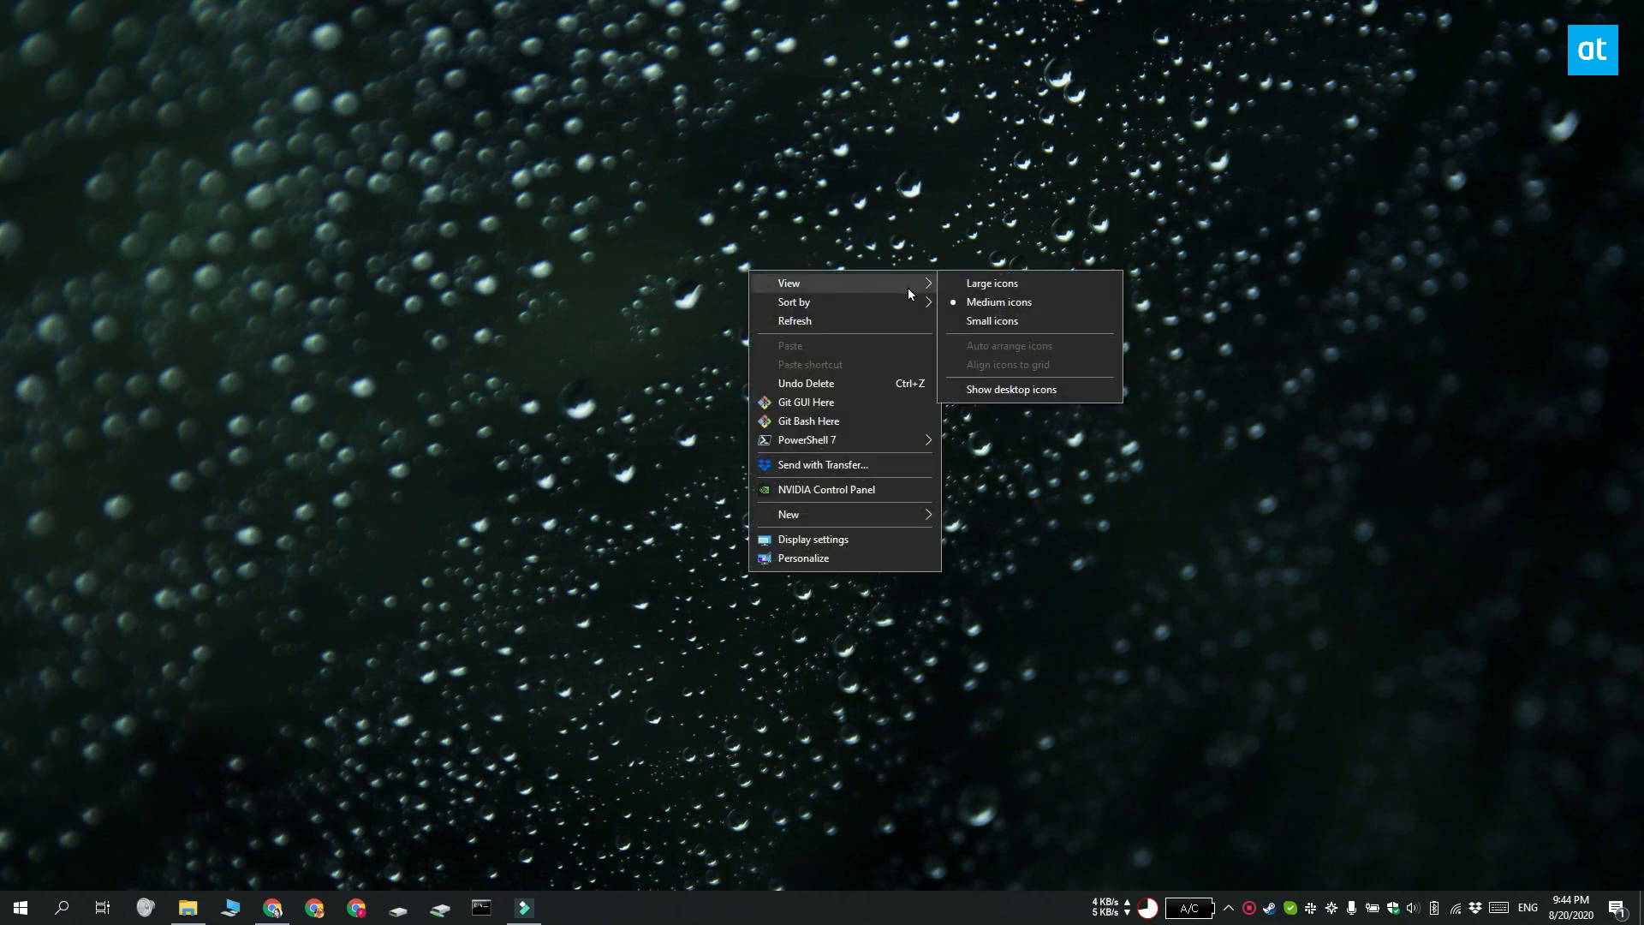